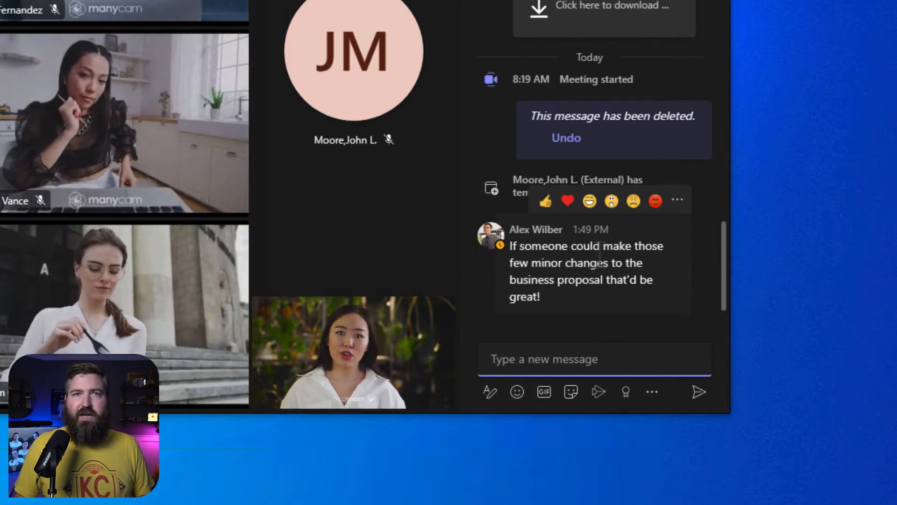
{"action": "mouse_move", "coordinate": [611, 201]}
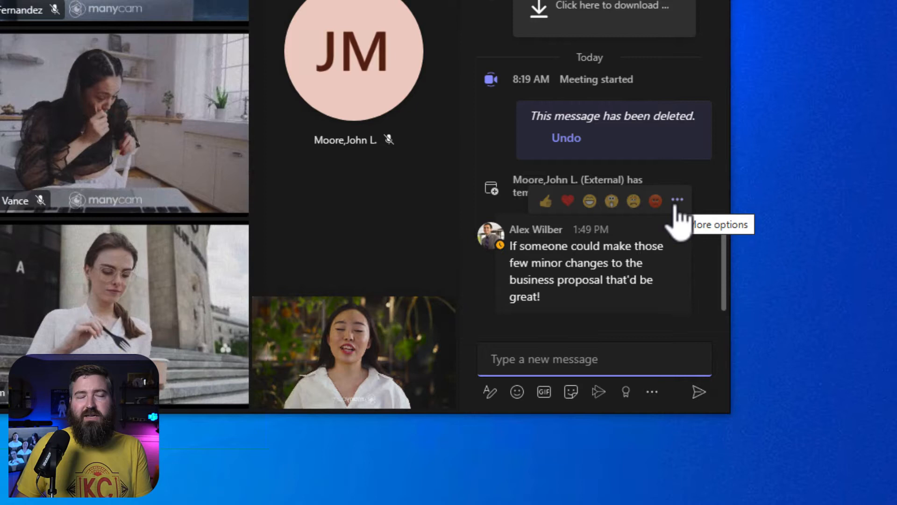
Step: Reveal the extra actions, including Create task, for the business proposal message
{"action": "left_click", "coordinate": [678, 201]}
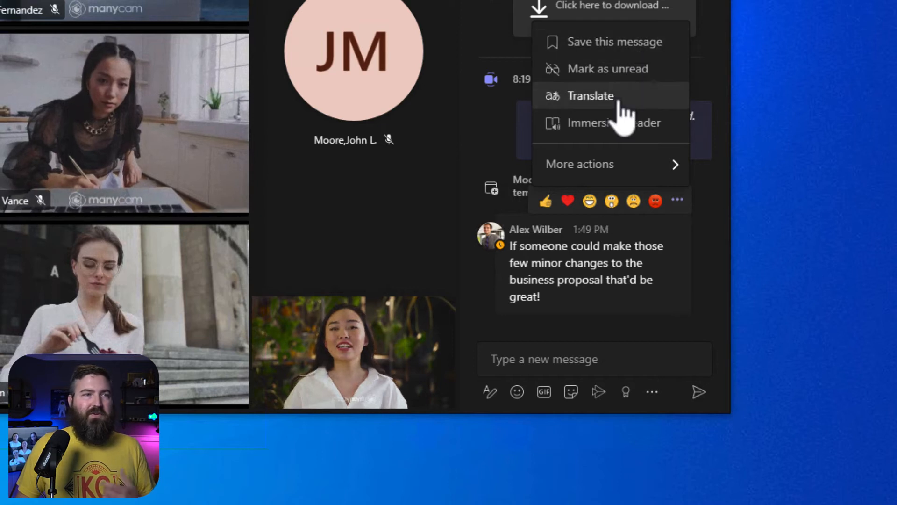
{"action": "mouse_move", "coordinate": [620, 100]}
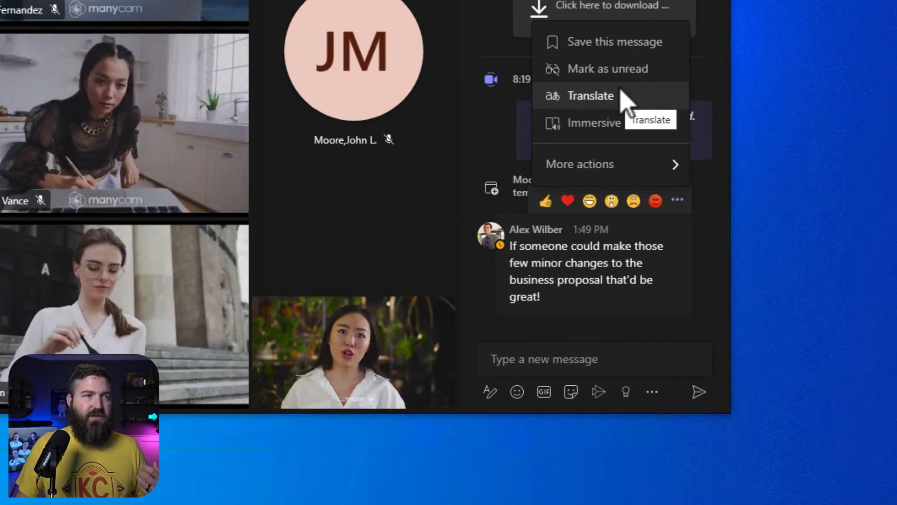
{"action": "mouse_move", "coordinate": [626, 83]}
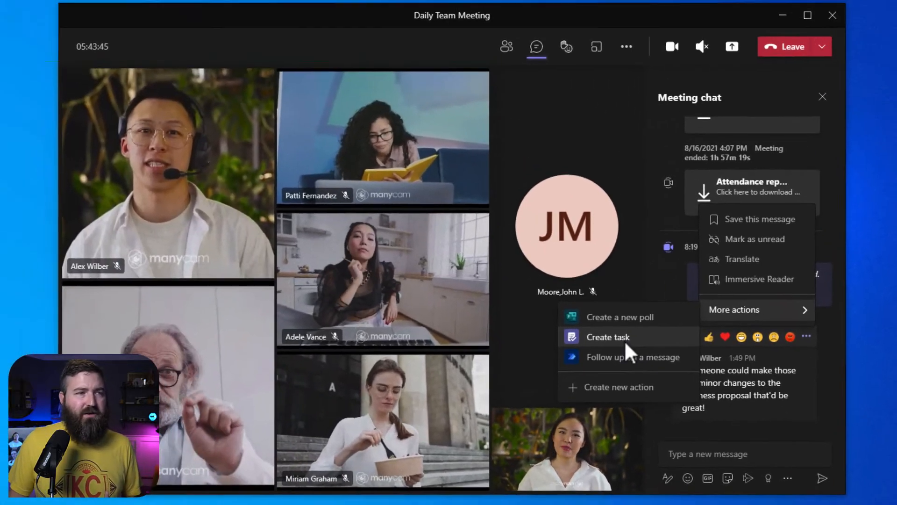
Step: Create a task from the message, confirm it goes to the Tasks list, and select its title
{"action": "left_click", "coordinate": [608, 337]}
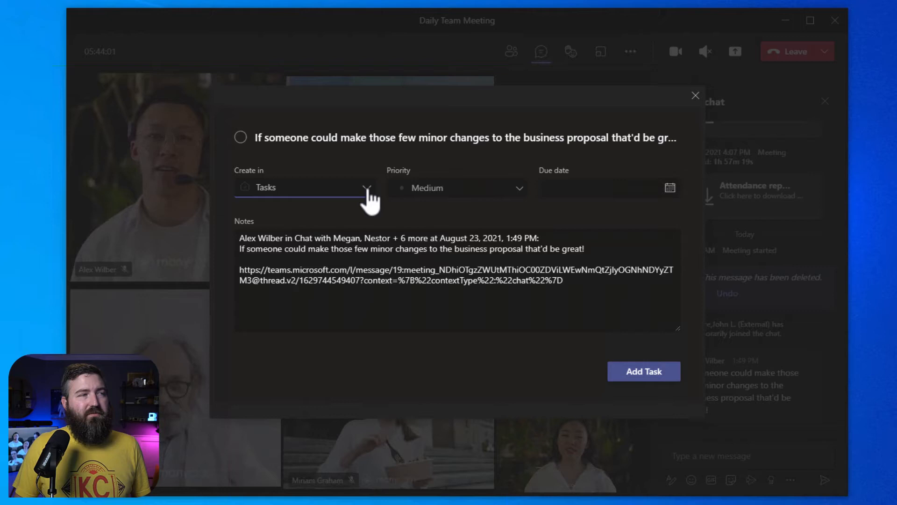
{"action": "left_click", "coordinate": [367, 187]}
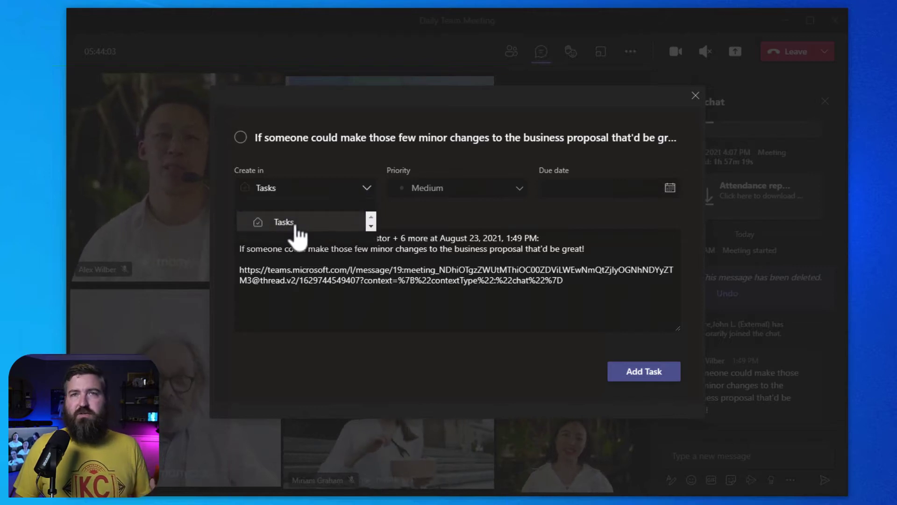
{"action": "mouse_move", "coordinate": [466, 200]}
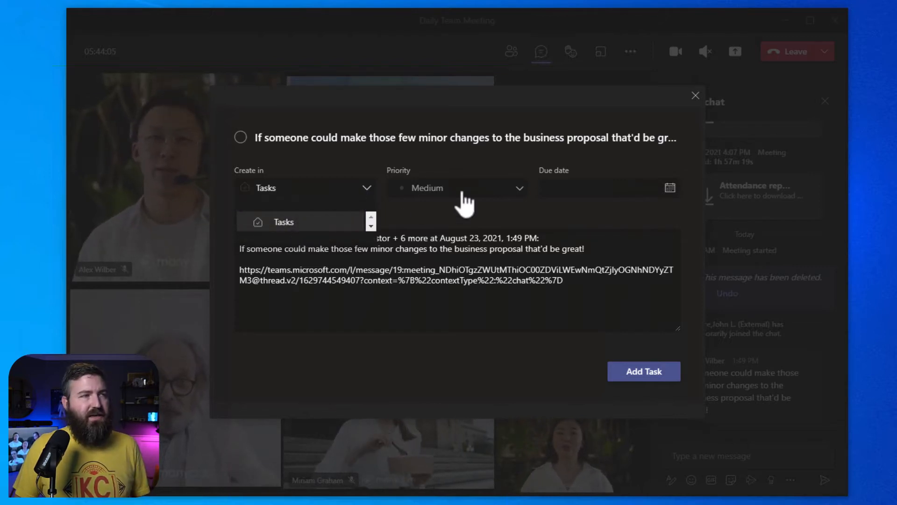
{"action": "mouse_move", "coordinate": [617, 198]}
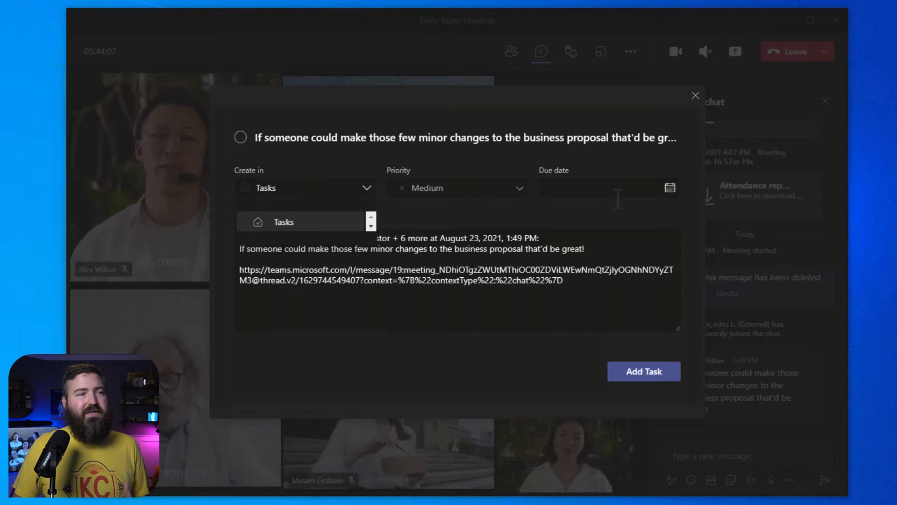
{"action": "left_click", "coordinate": [452, 137]}
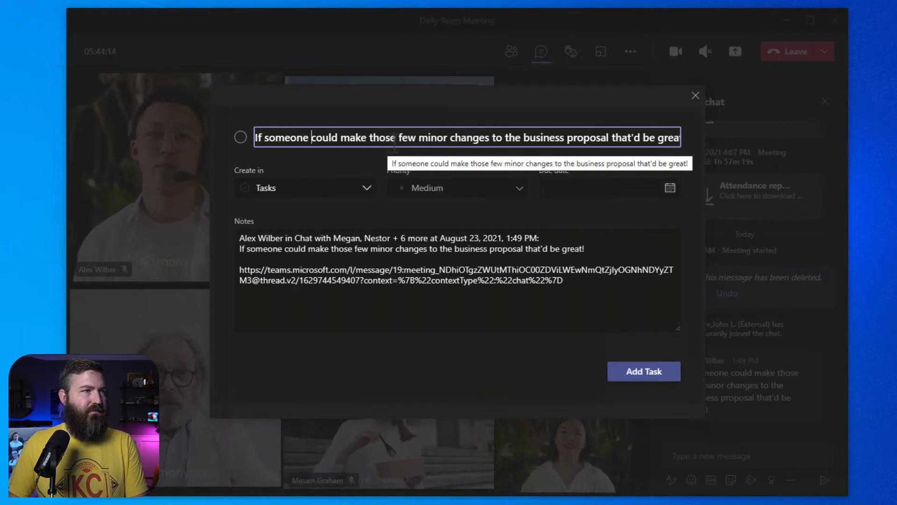
Step: Save the task 'Make changes to business proposal doc.' as Important, due Thu Aug 26 2021
{"action": "type", "text": "Make changes to"}
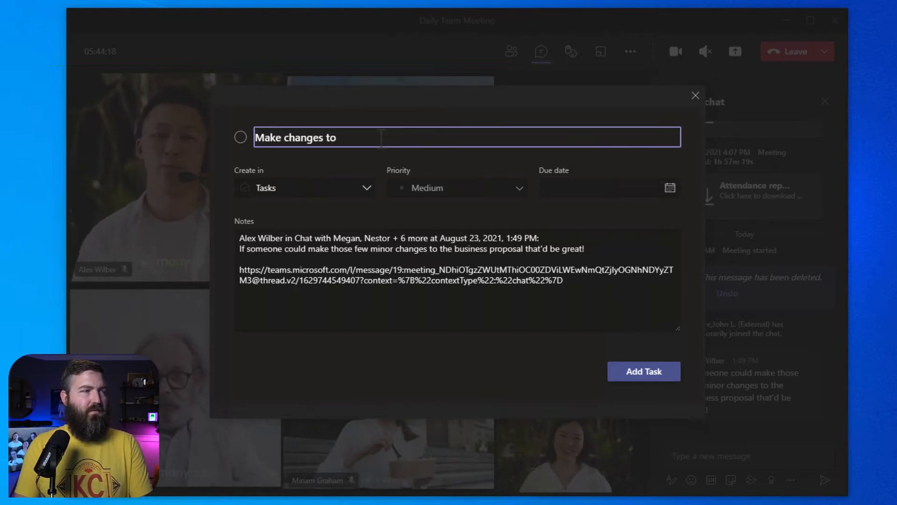
{"action": "type", "text": "business proposal doc."}
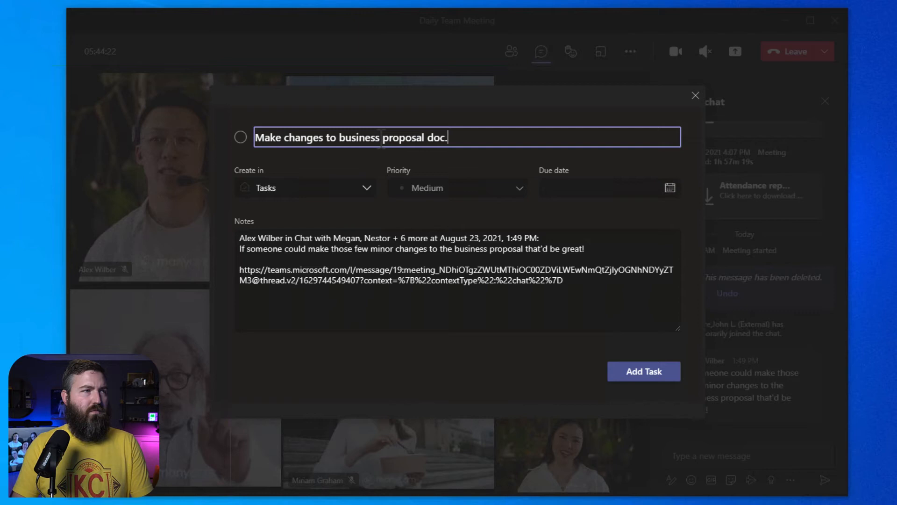
{"action": "left_click", "coordinate": [457, 188]}
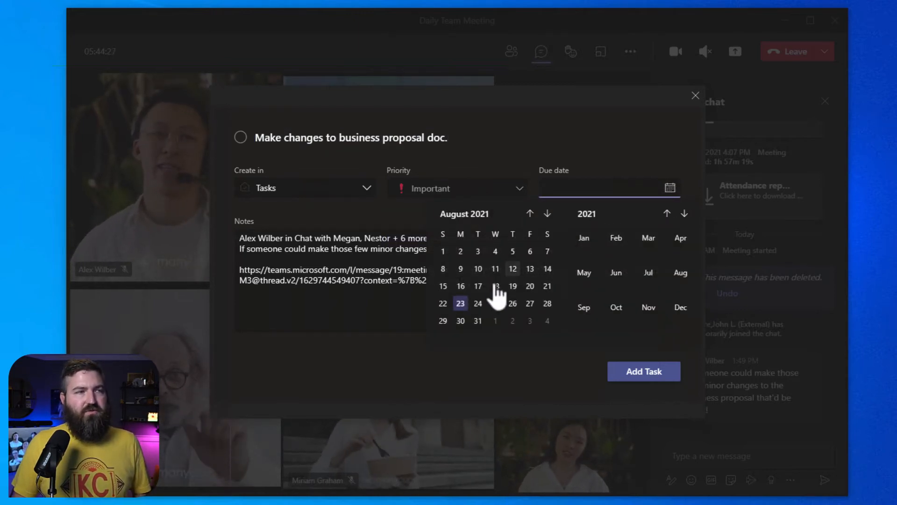
{"action": "left_click", "coordinate": [512, 303]}
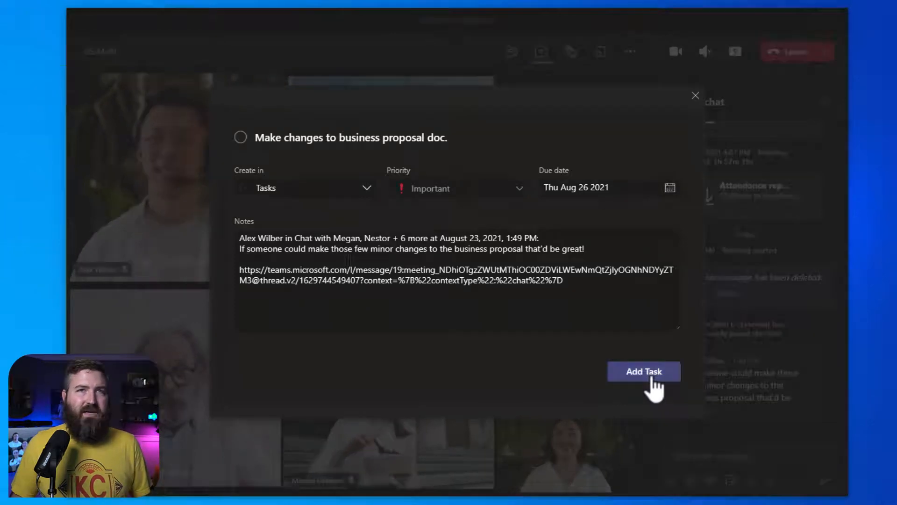
{"action": "left_click", "coordinate": [643, 371]}
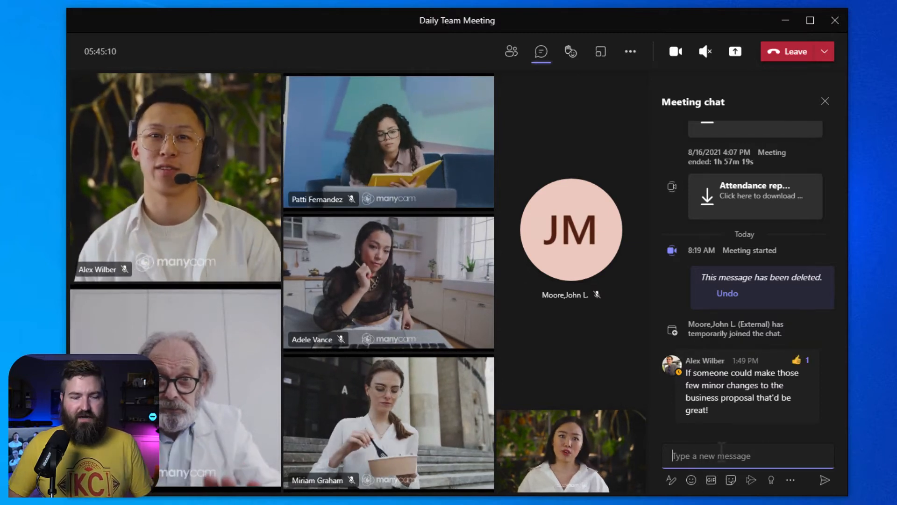
Step: Send the reply "I'm on it" in the Daily Team Meeting chat
{"action": "type", "text": "I'm on"}
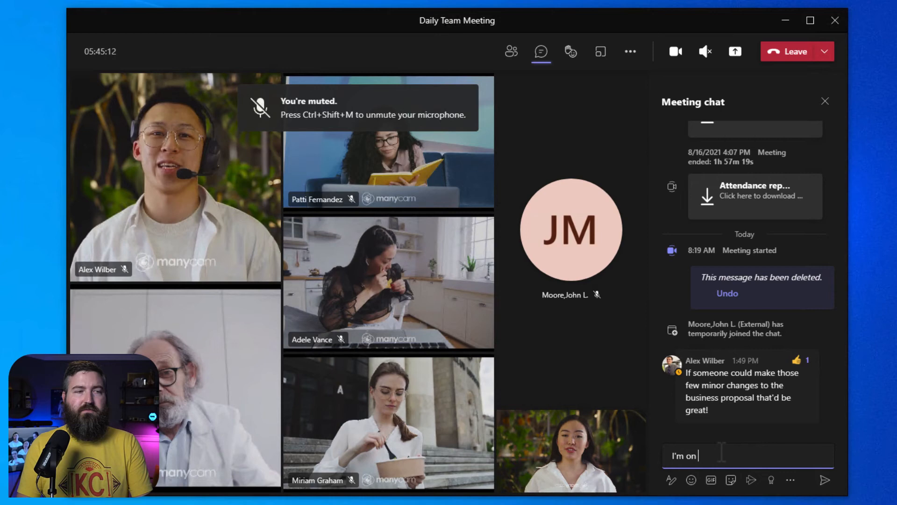
{"action": "key", "text": "Return"}
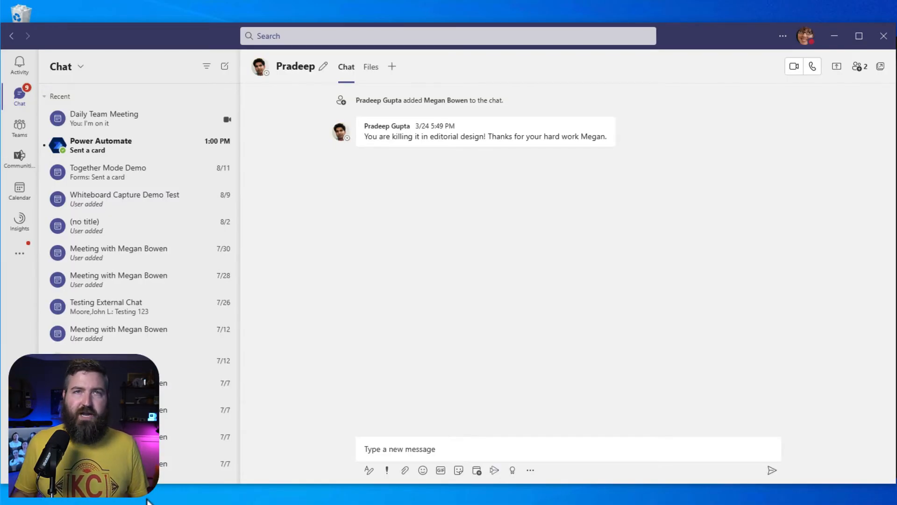
{"action": "mouse_move", "coordinate": [412, 399]}
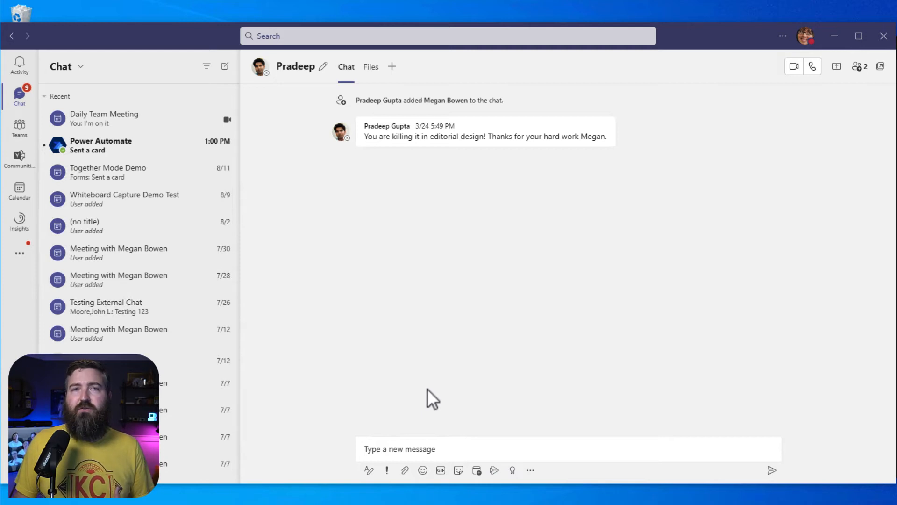
{"action": "mouse_move", "coordinate": [40, 148]}
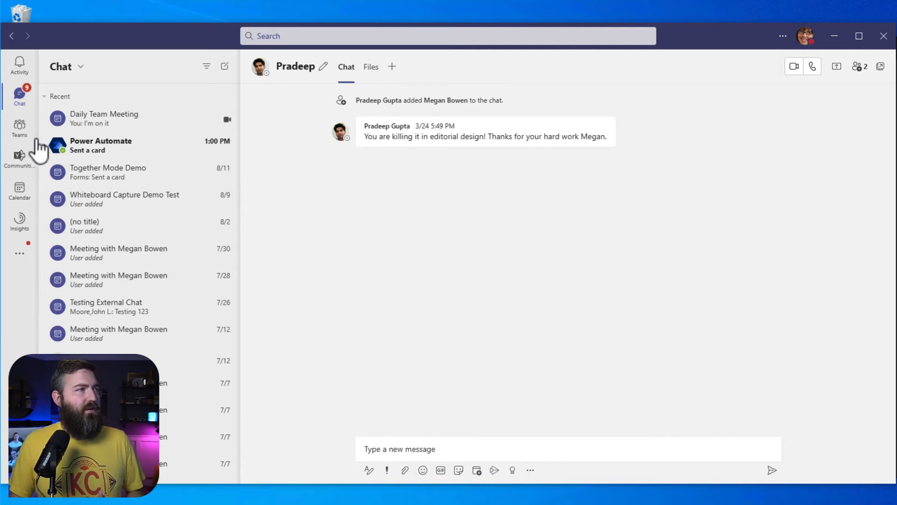
{"action": "mouse_move", "coordinate": [501, 172]}
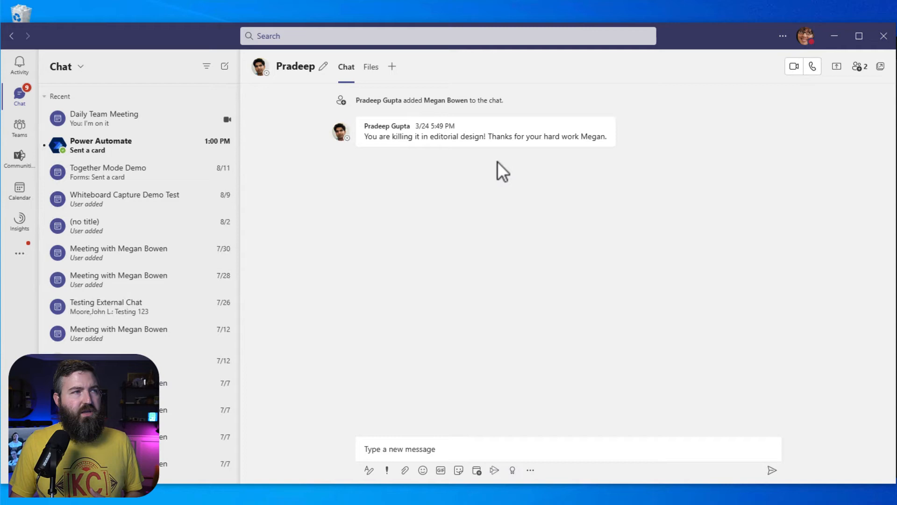
{"action": "mouse_move", "coordinate": [529, 140]}
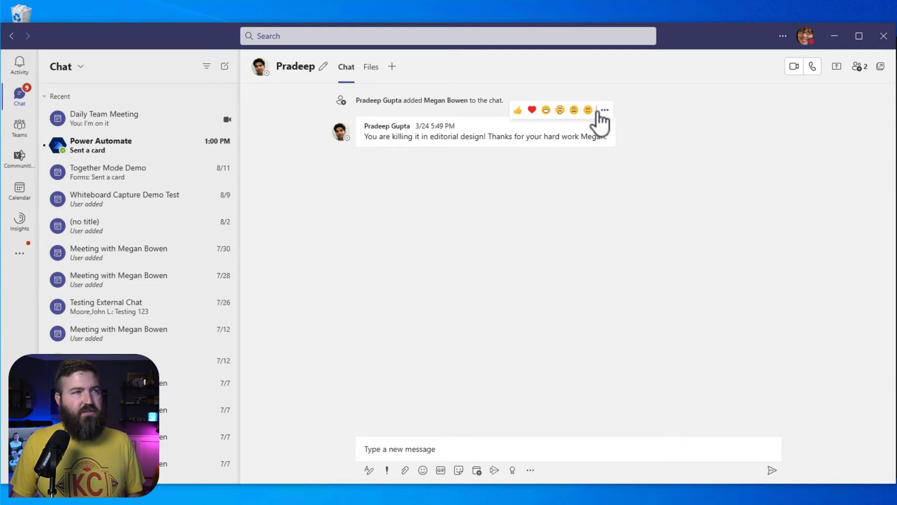
Step: Show Create task on an ordinary chat message, then switch to the Teams view
{"action": "left_click", "coordinate": [604, 110]}
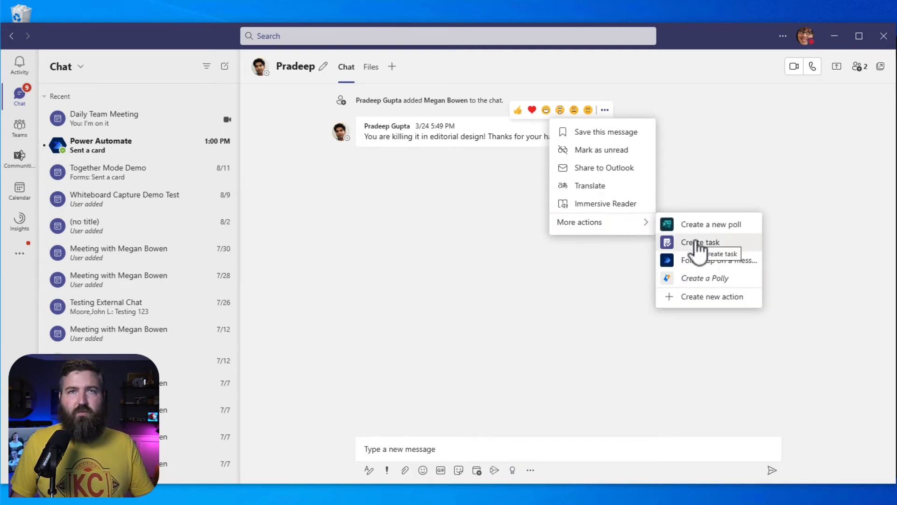
{"action": "mouse_move", "coordinate": [26, 131]}
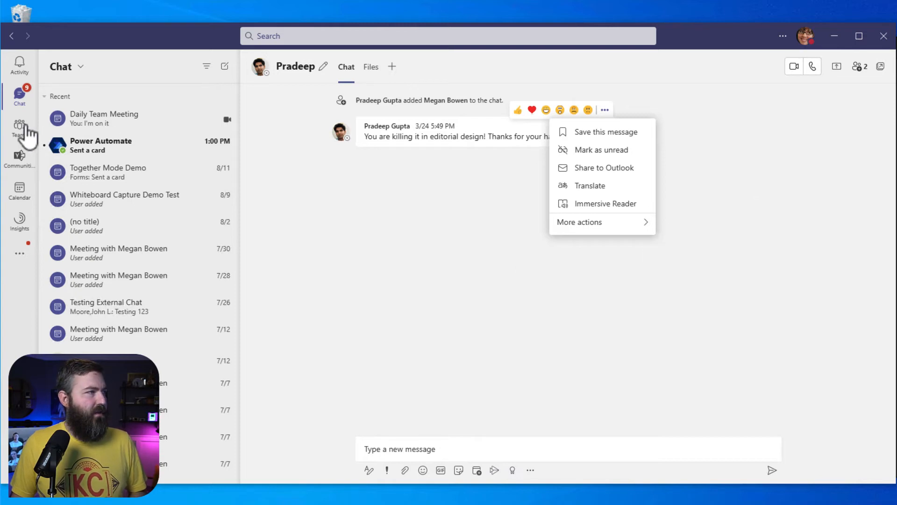
{"action": "mouse_move", "coordinate": [348, 223]}
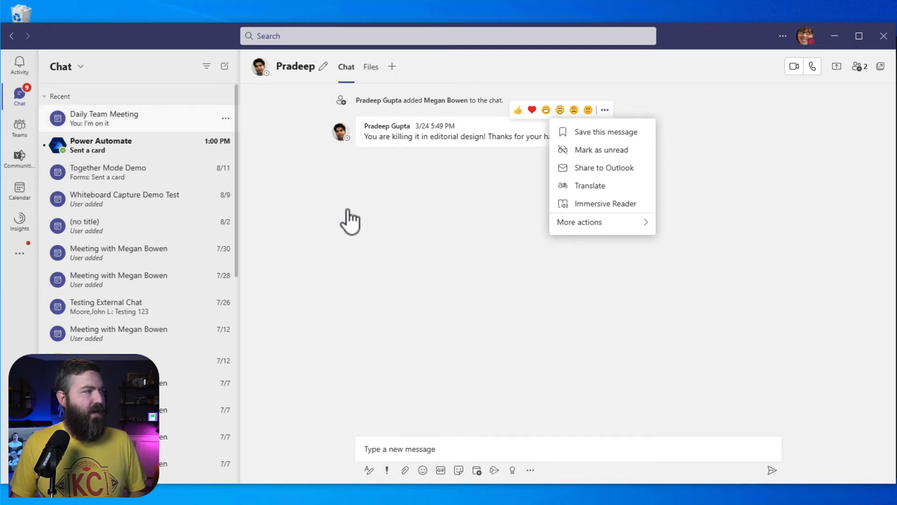
{"action": "left_click", "coordinate": [18, 128]}
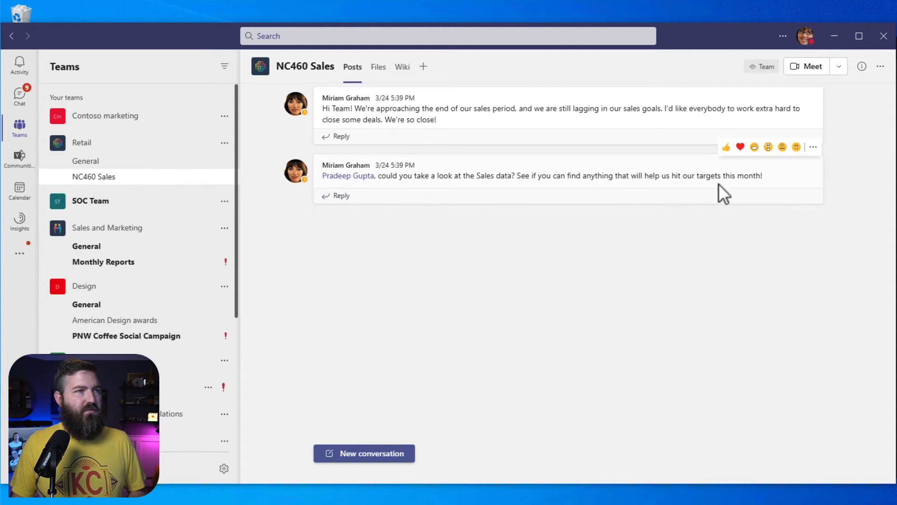
Step: Reveal the extra actions, including Create task, for Miriam Graham's sales data post
{"action": "left_click", "coordinate": [812, 146]}
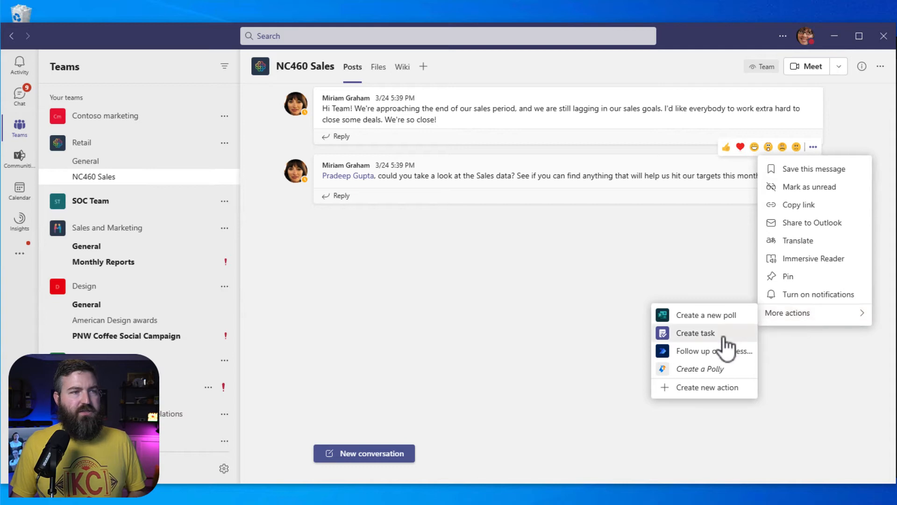
{"action": "mouse_move", "coordinate": [718, 338]}
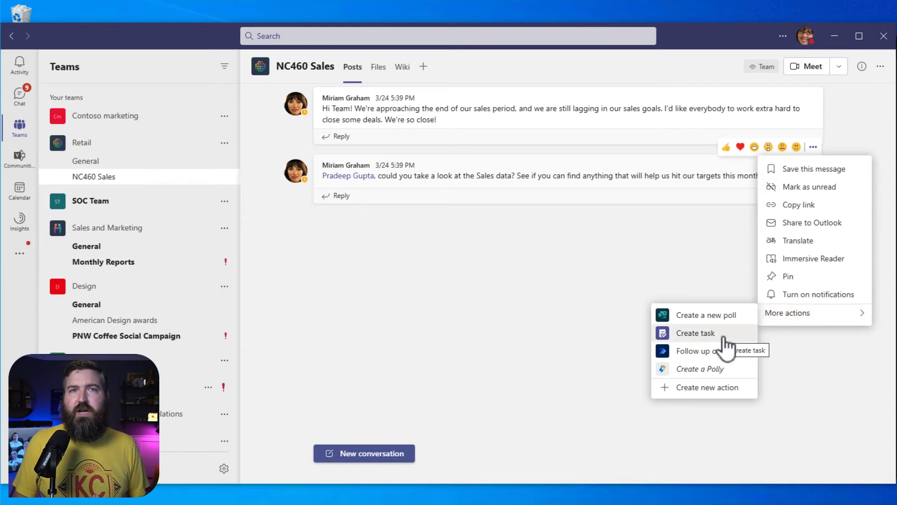